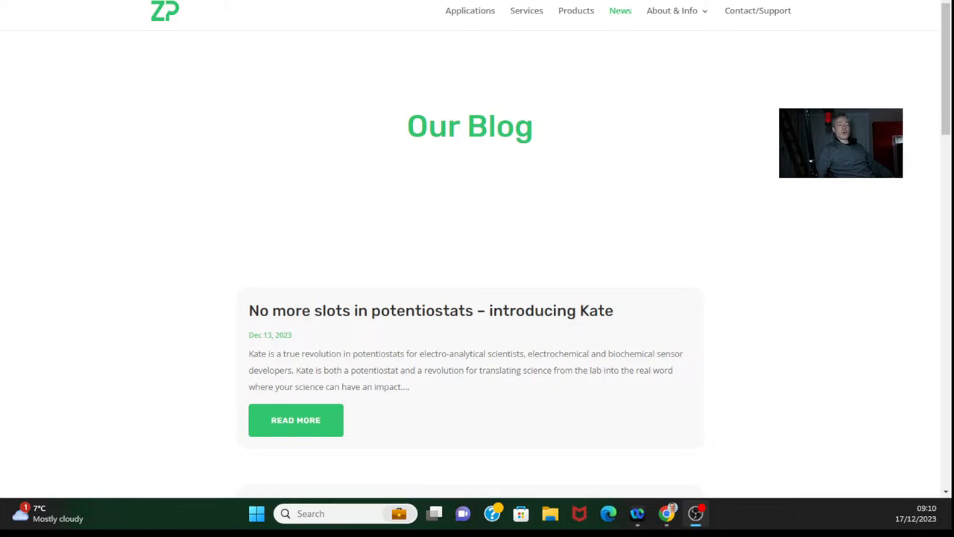
# Step: Read the drugs of abuse testing post, then return to the blog listing
pyautogui.scroll(-3)
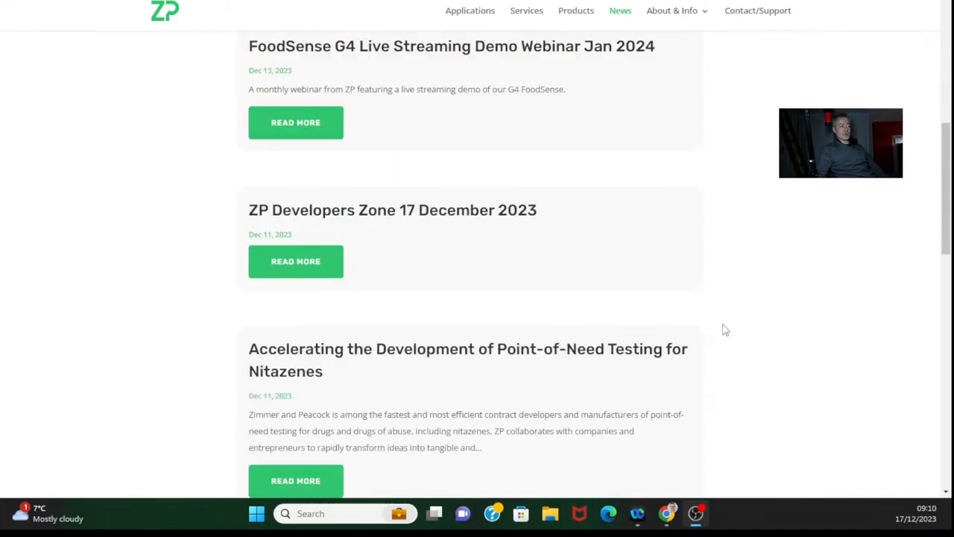
pyautogui.scroll(-3)
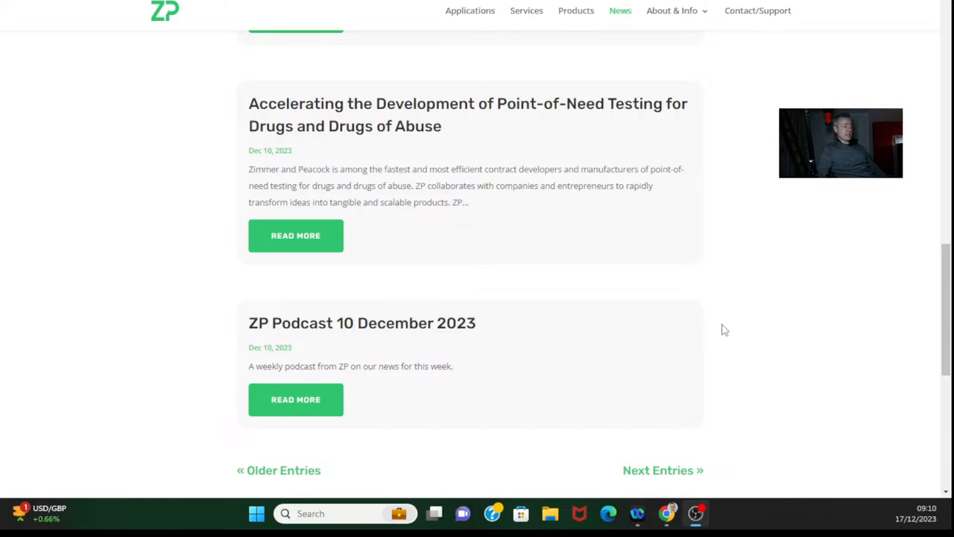
pyautogui.scroll(3)
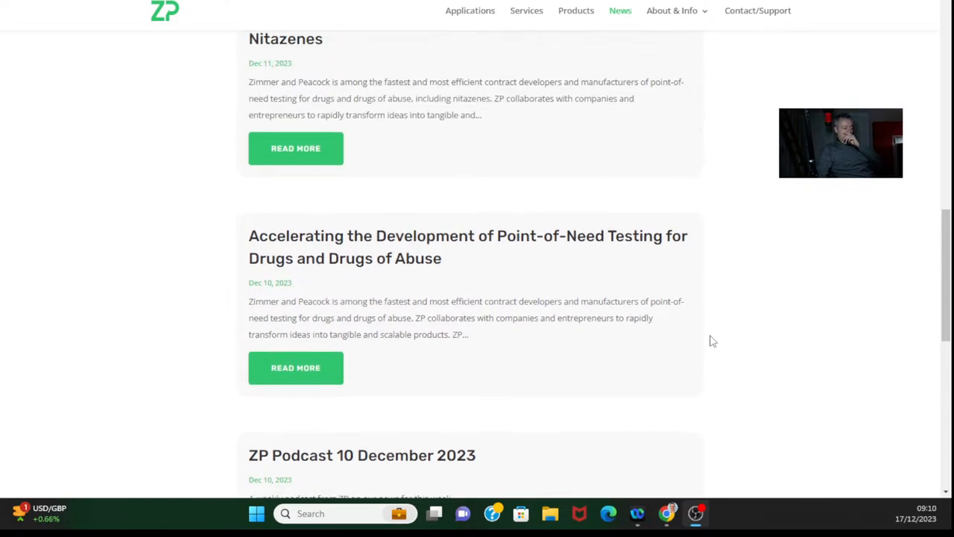
pyautogui.moveTo(295, 367)
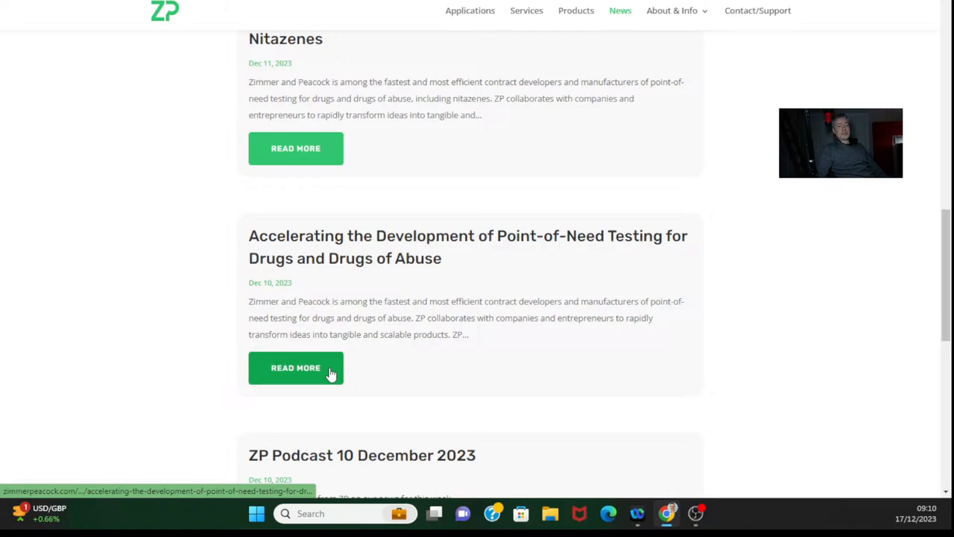
pyautogui.click(295, 368)
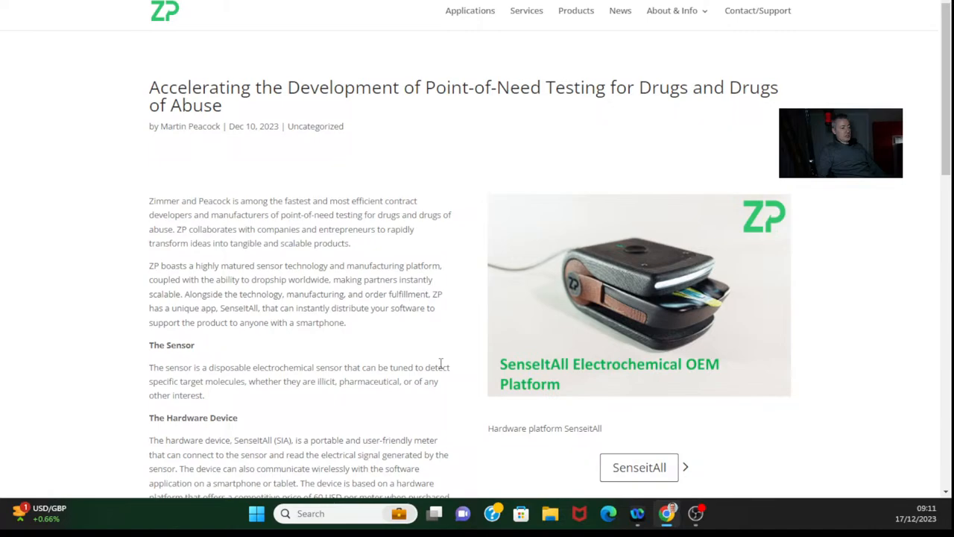
pyautogui.scroll(-3)
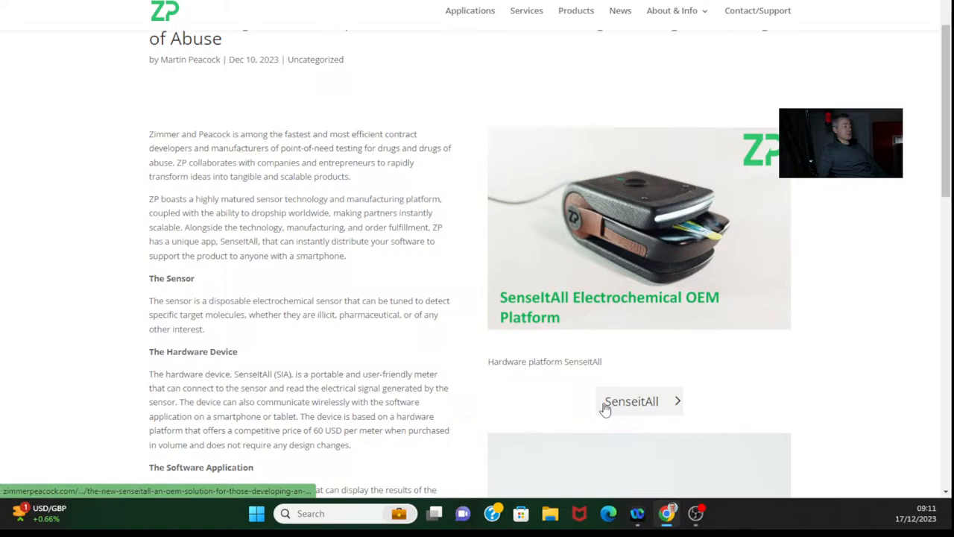
pyautogui.moveTo(761, 366)
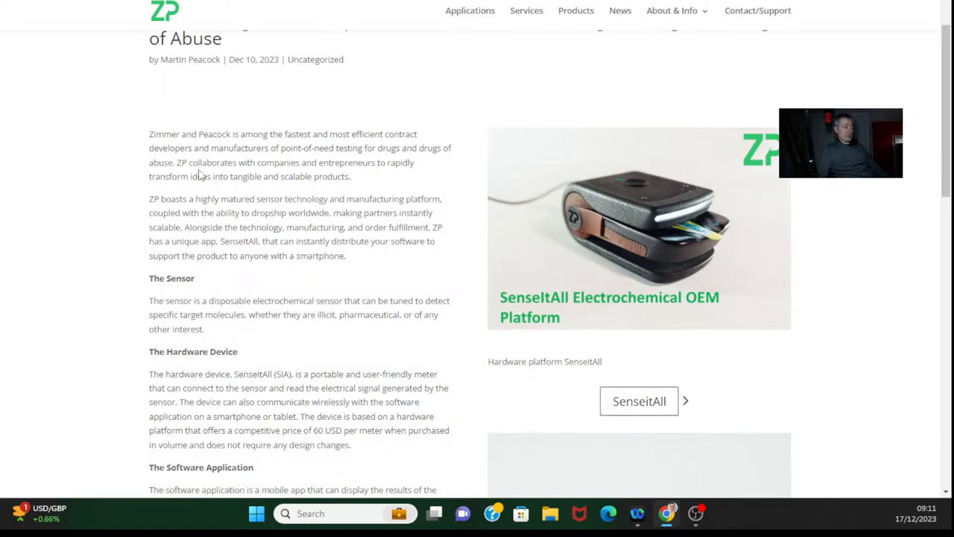
pyautogui.moveTo(434, 121)
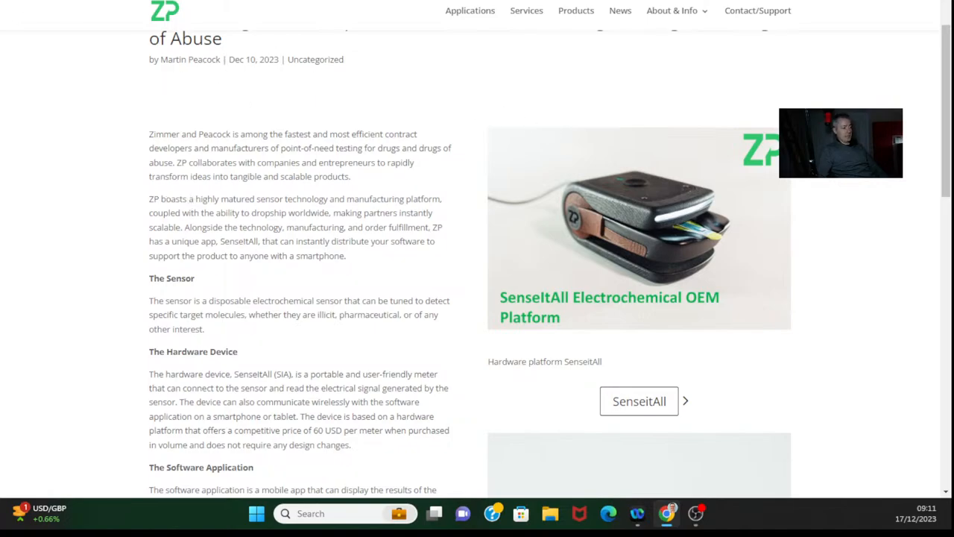
pyautogui.click(619, 10)
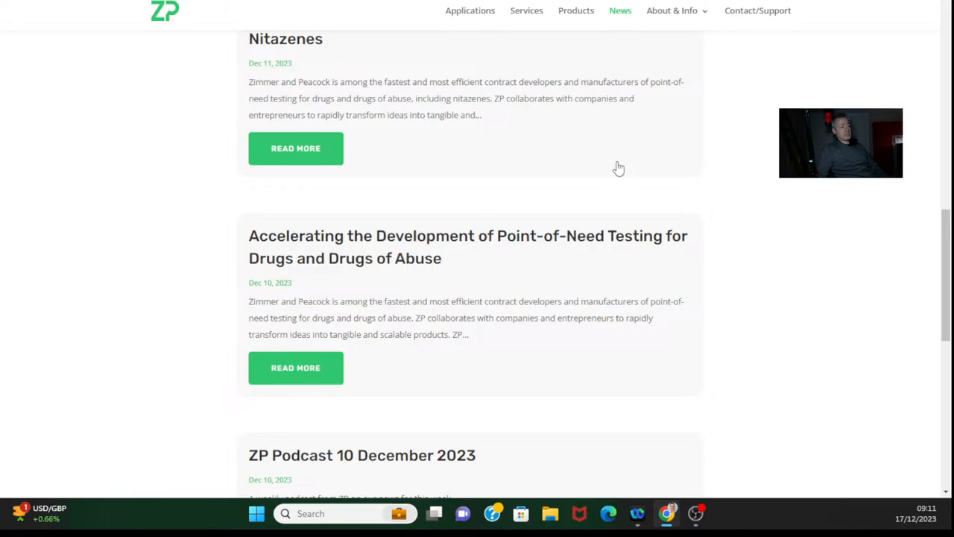
# Step: Read the Nitazenes point-of-need testing post, then open the ZP Developers Zone 17 December 2023 post
pyautogui.scroll(-3)
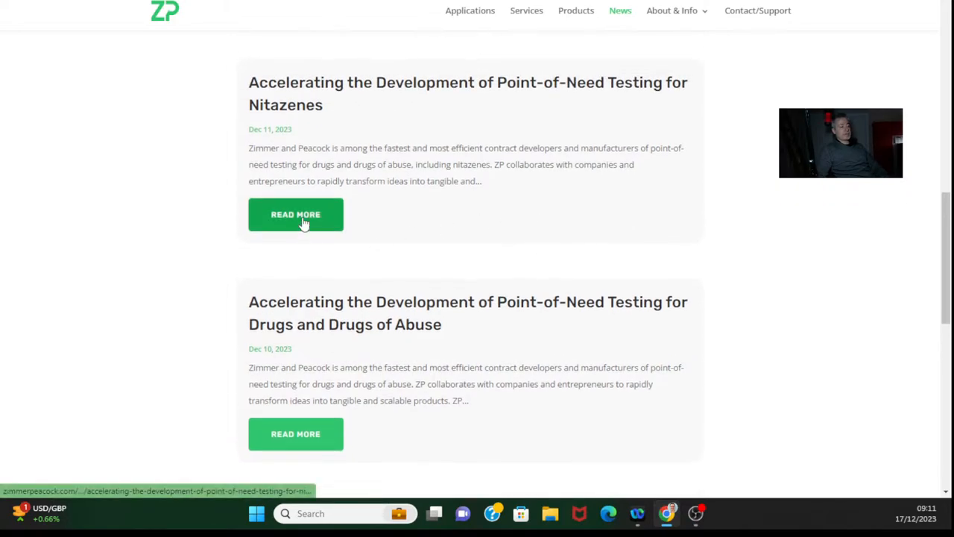
pyautogui.click(295, 215)
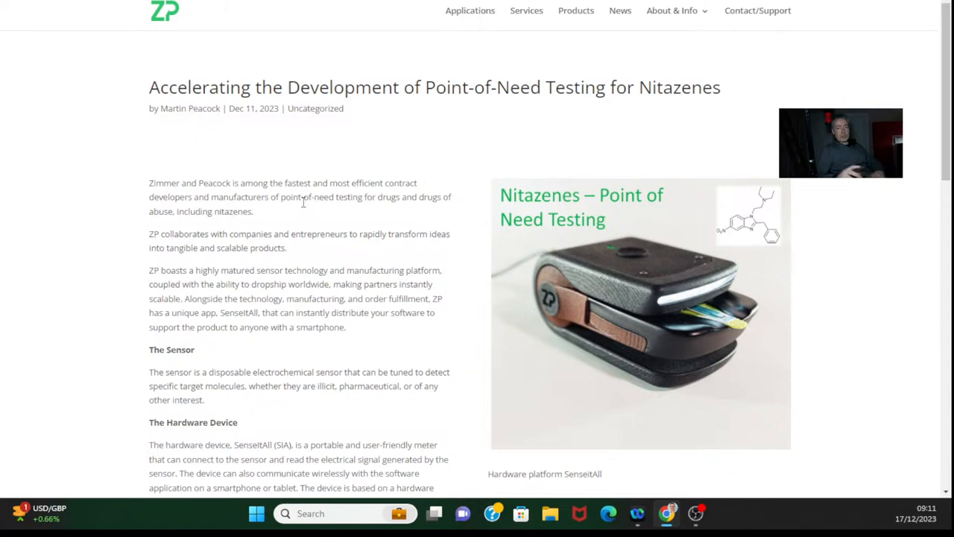
pyautogui.moveTo(622, 263)
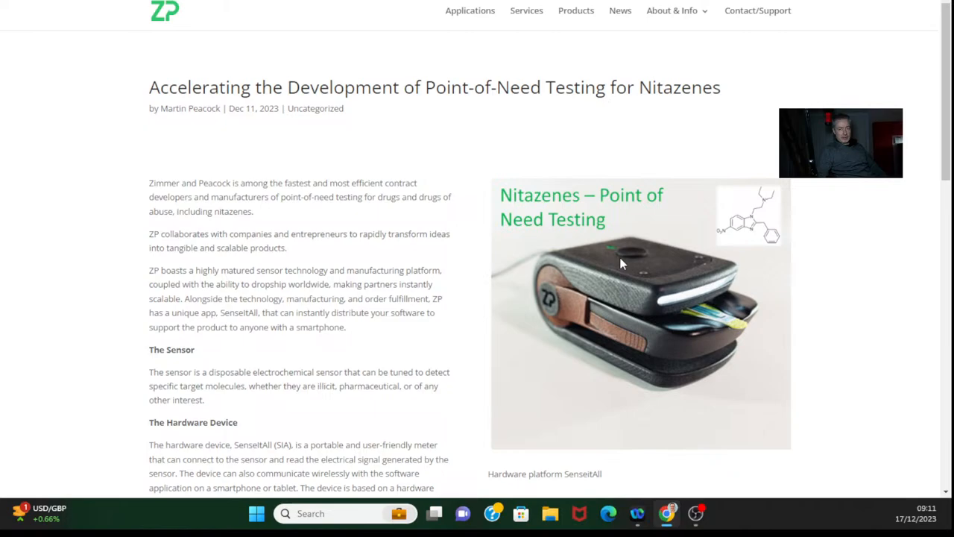
pyautogui.moveTo(650, 238)
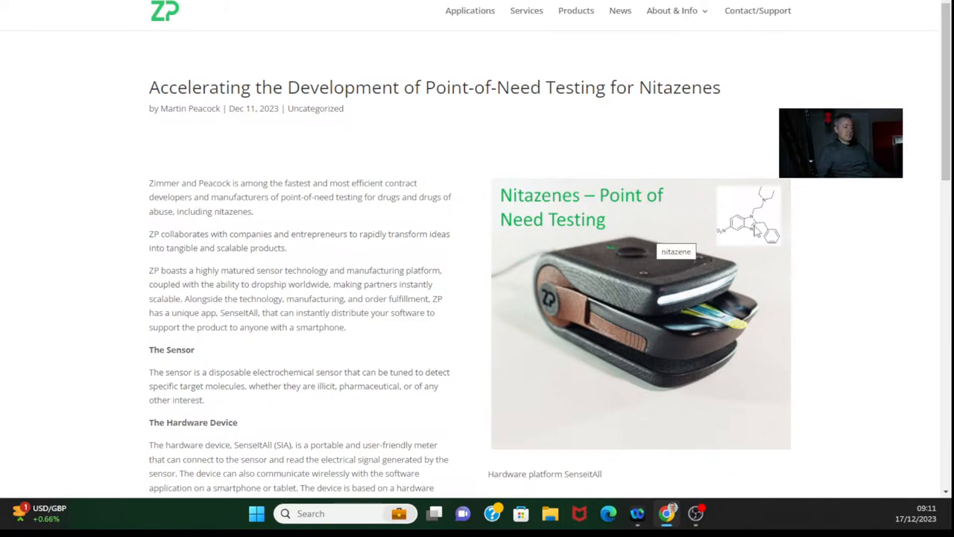
pyautogui.moveTo(801, 247)
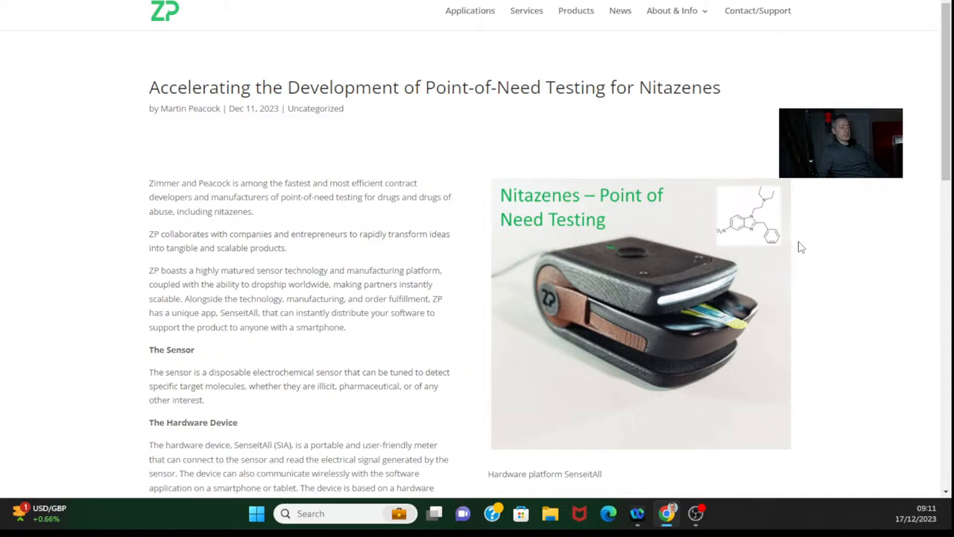
pyautogui.scroll(-3)
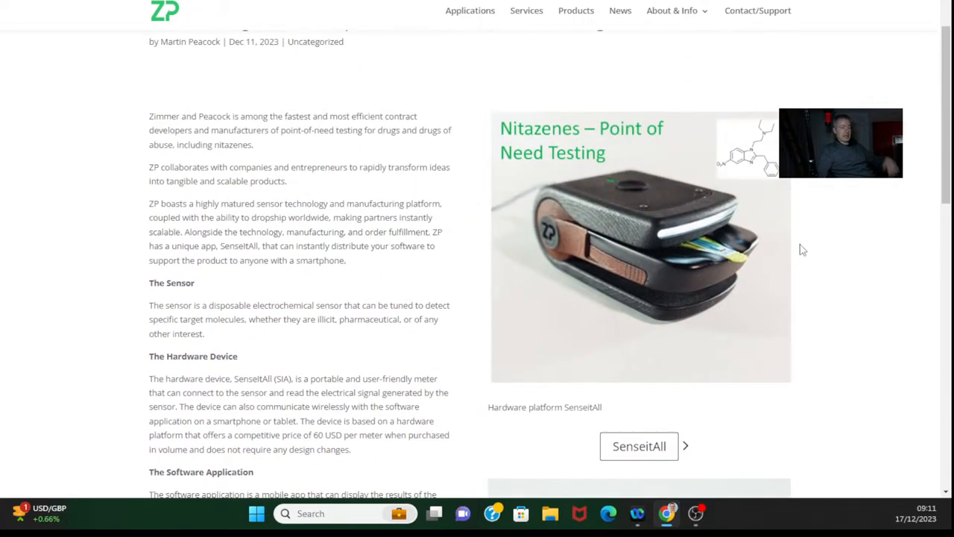
pyautogui.moveTo(815, 268)
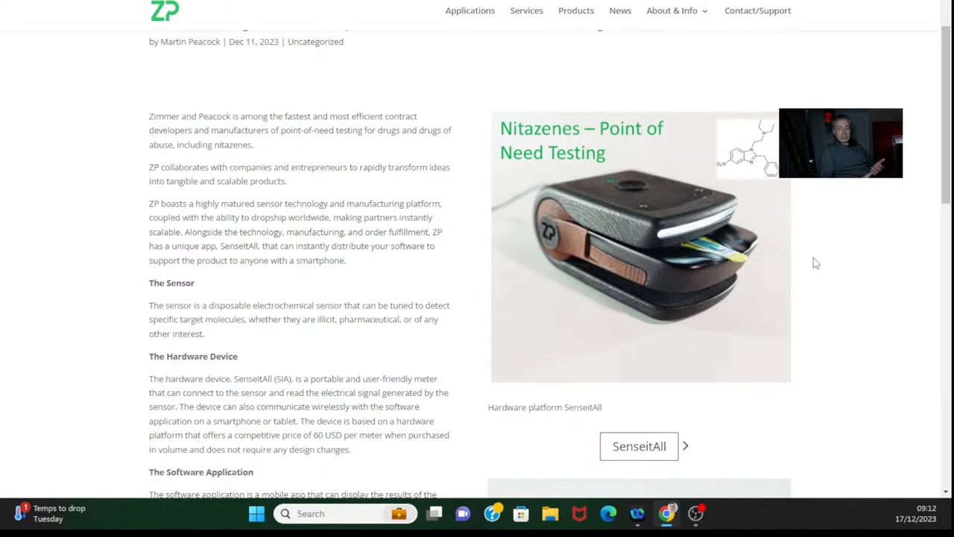
pyautogui.moveTo(481, 44)
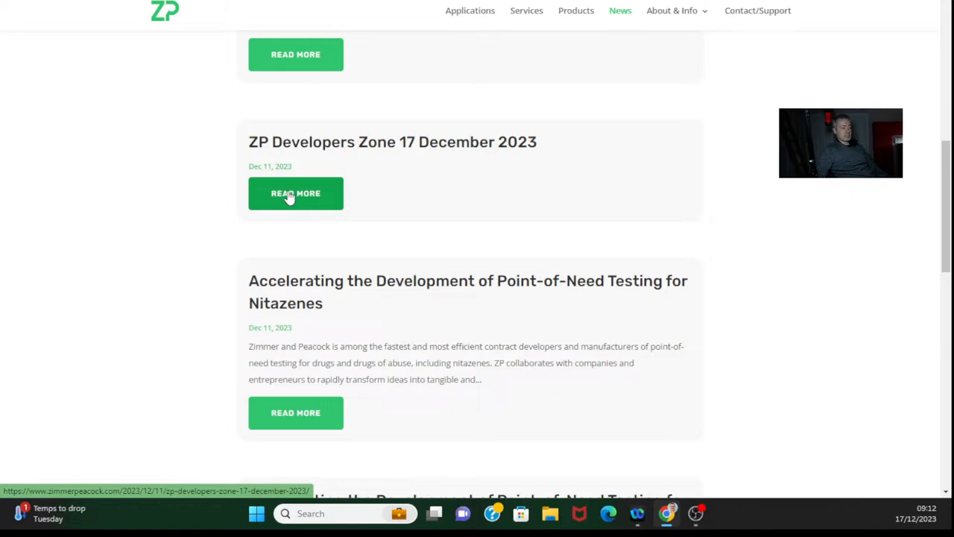
pyautogui.click(295, 193)
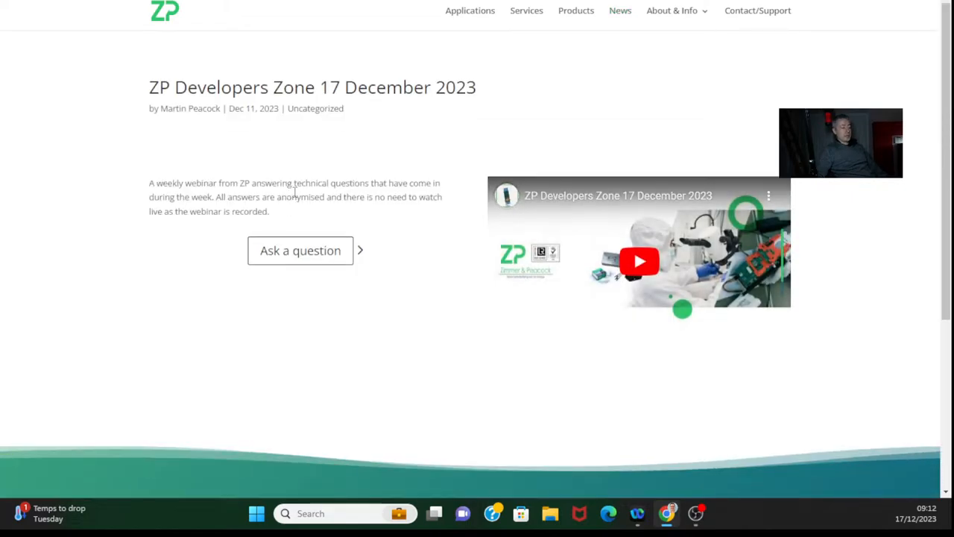
# Step: Play the Developers Zone webinar muted and seek forward to about five minutes in
pyautogui.click(639, 261)
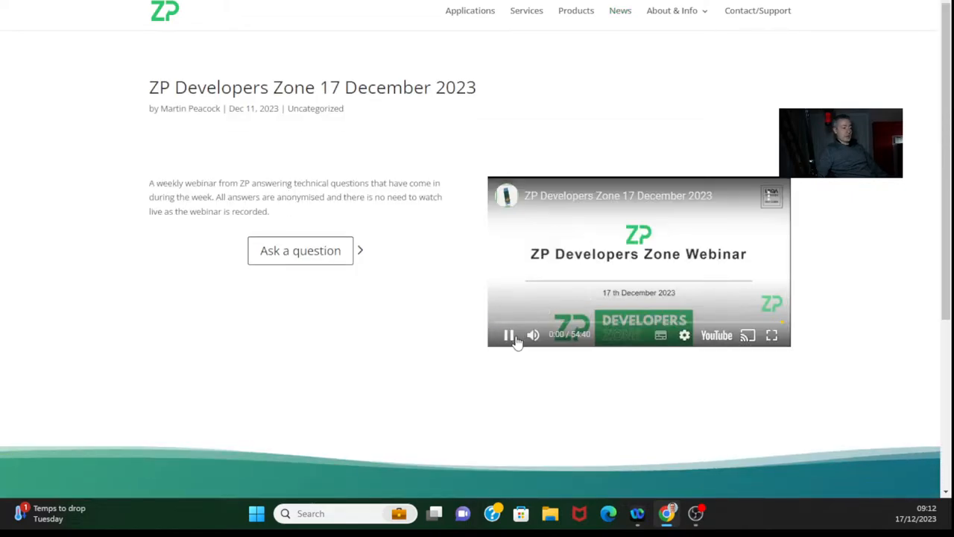
pyautogui.click(533, 335)
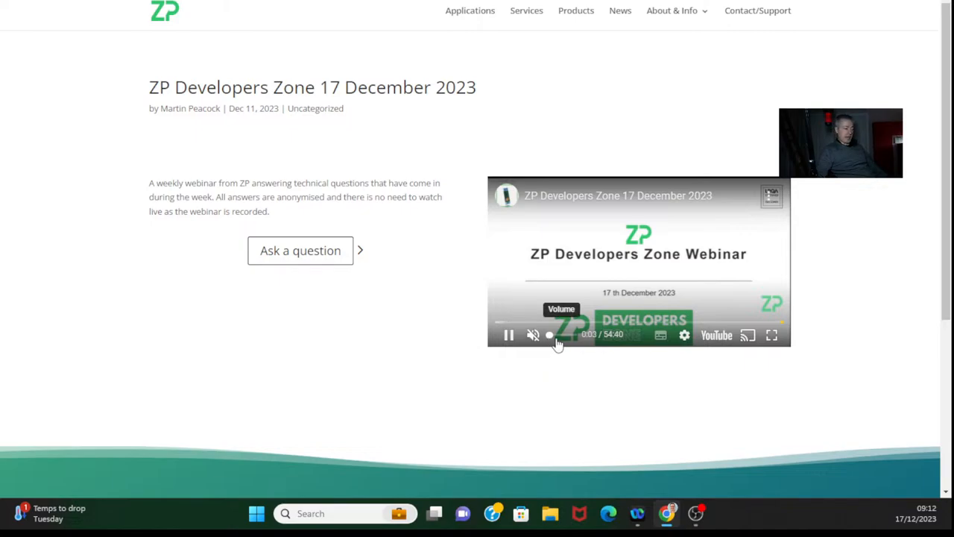
pyautogui.click(557, 323)
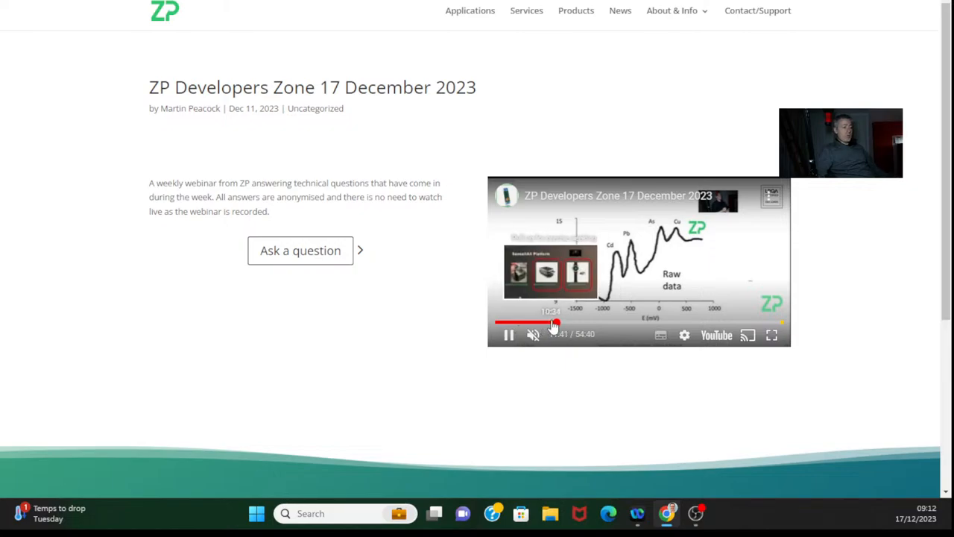
pyautogui.click(510, 322)
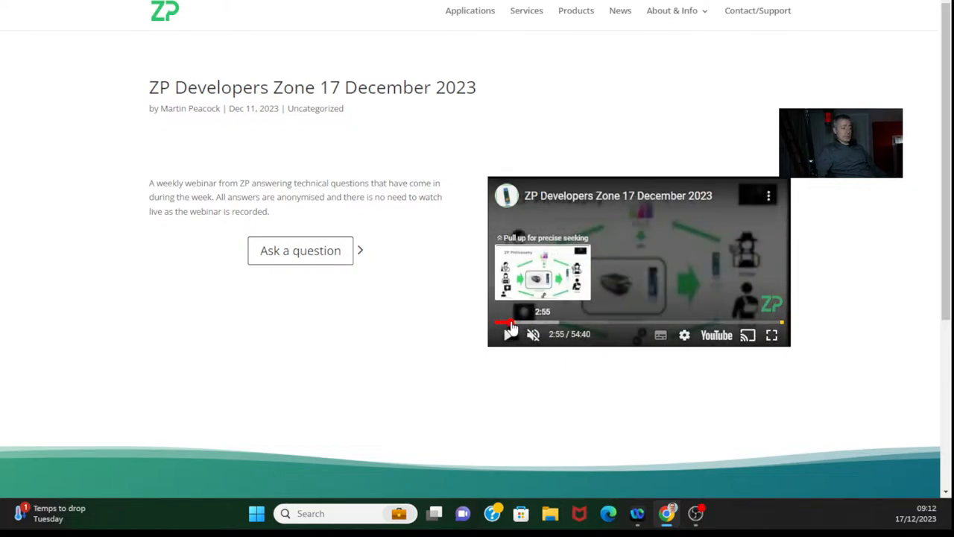
pyautogui.click(507, 322)
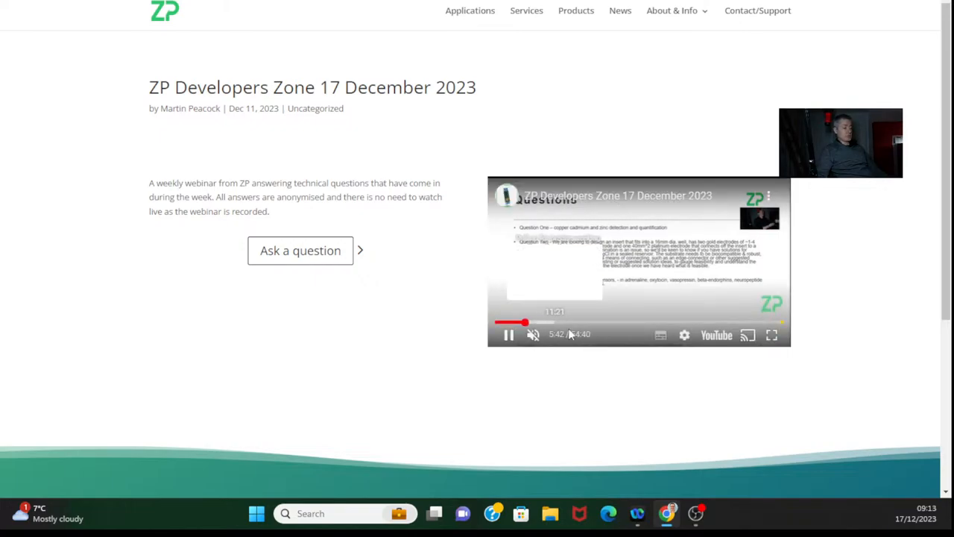
pyautogui.moveTo(684, 335)
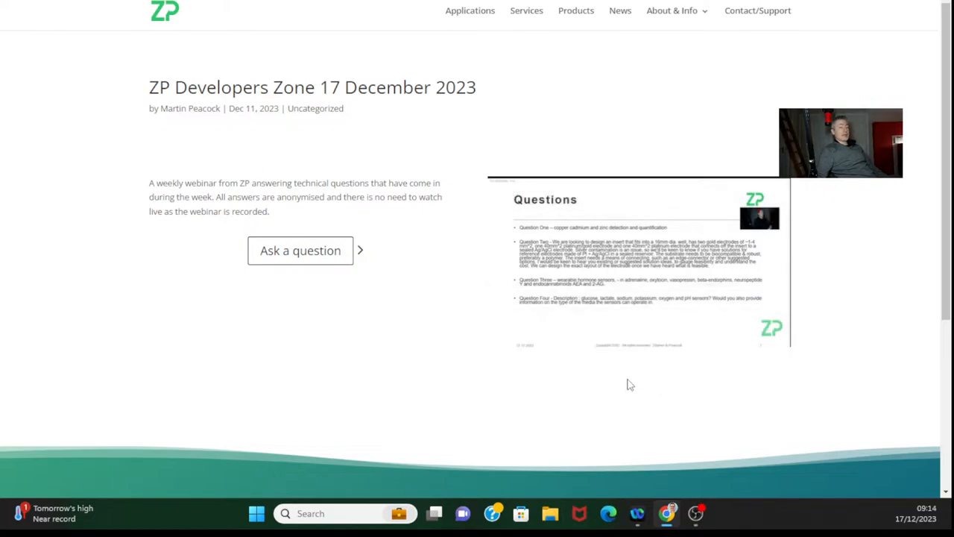
# Step: Return to the blog listing and open the FoodSense G4 Live Streaming Demo Webinar Jan 2024 post
pyautogui.click(638, 261)
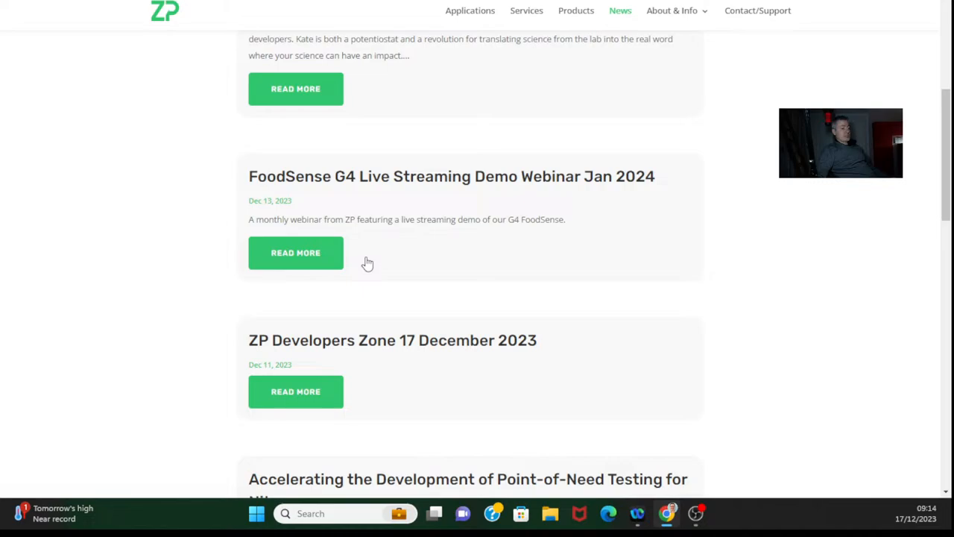
pyautogui.click(296, 252)
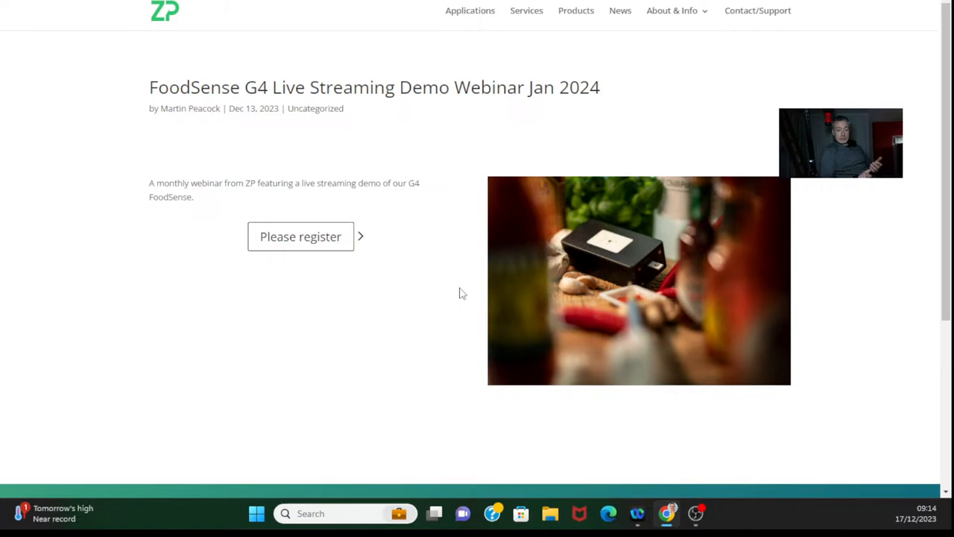
pyautogui.moveTo(74, 50)
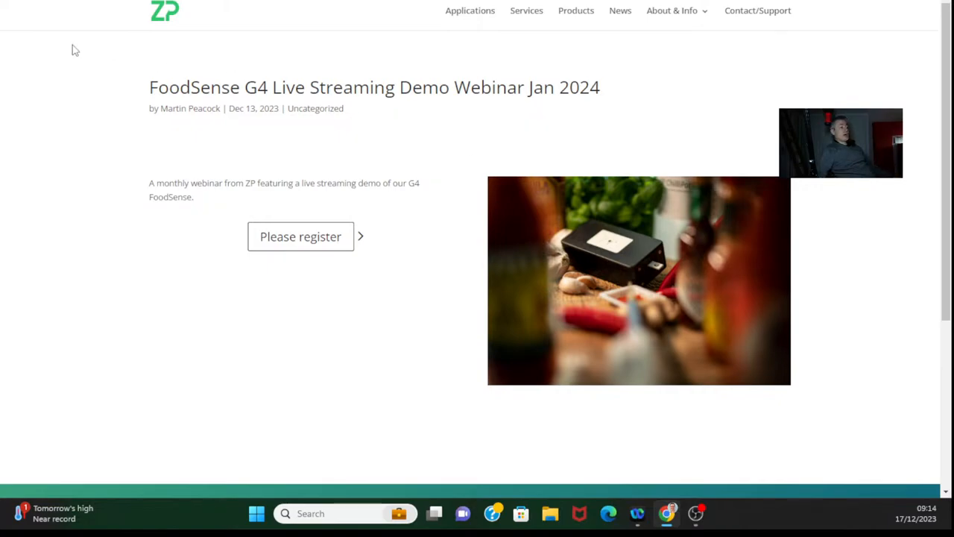
pyautogui.moveTo(455, 213)
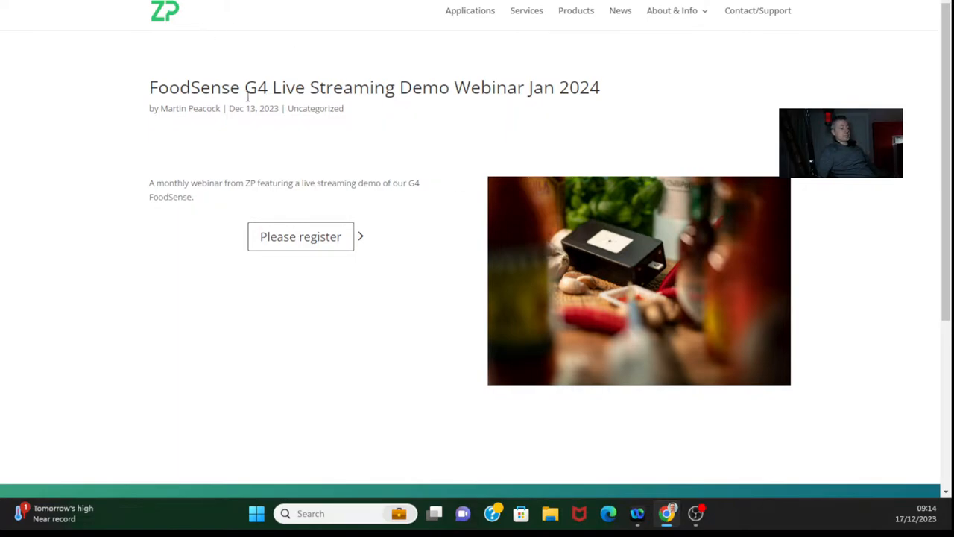
pyautogui.moveTo(300, 236)
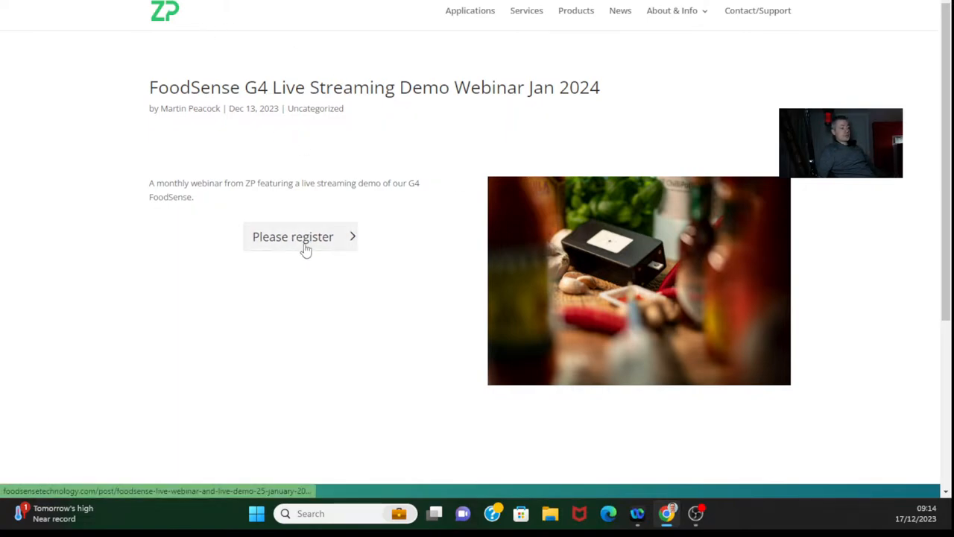
# Step: Follow the Please register link for the FoodSense G4 webinar, then return to the news listing
pyautogui.click(292, 236)
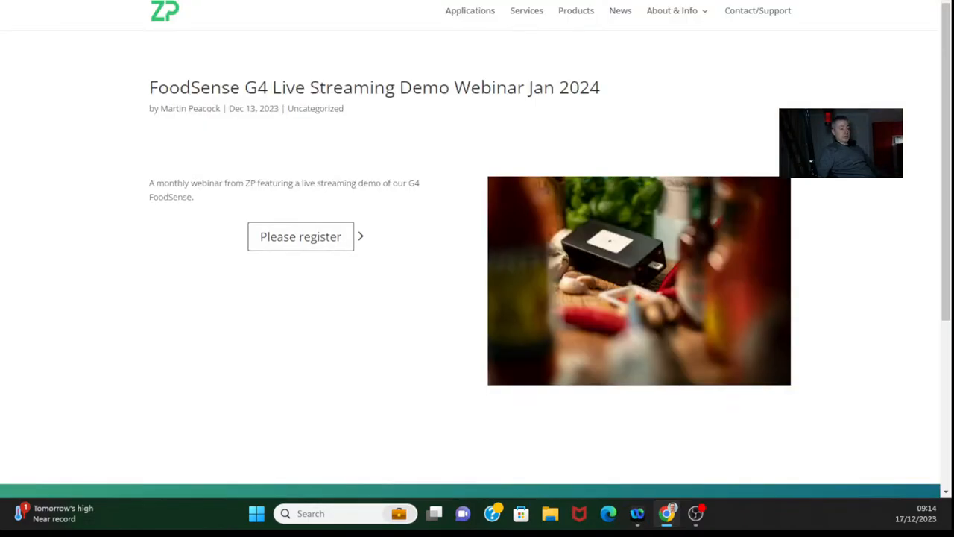
pyautogui.click(619, 11)
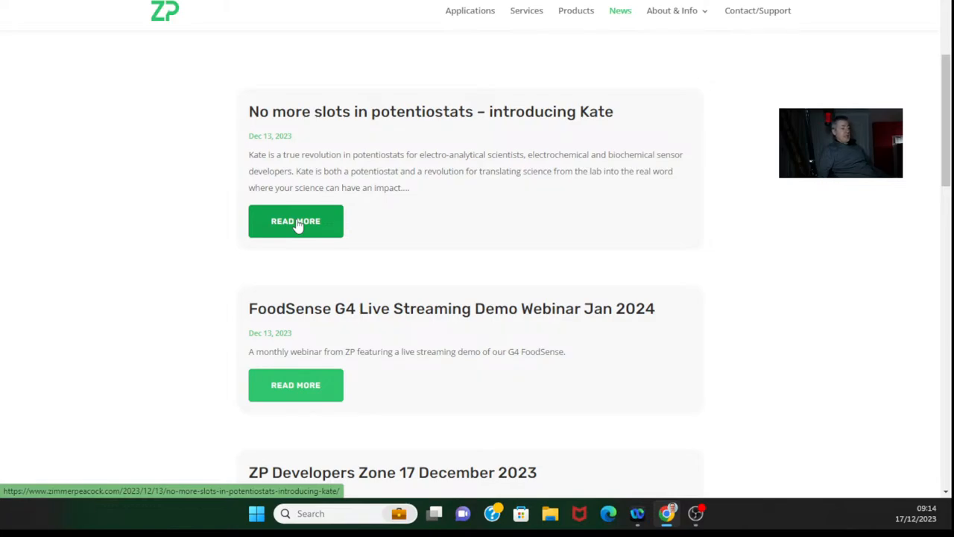
# Step: Read the Kate potentiostat announcement post with its SenseItAll webinar video and feature list
pyautogui.click(296, 221)
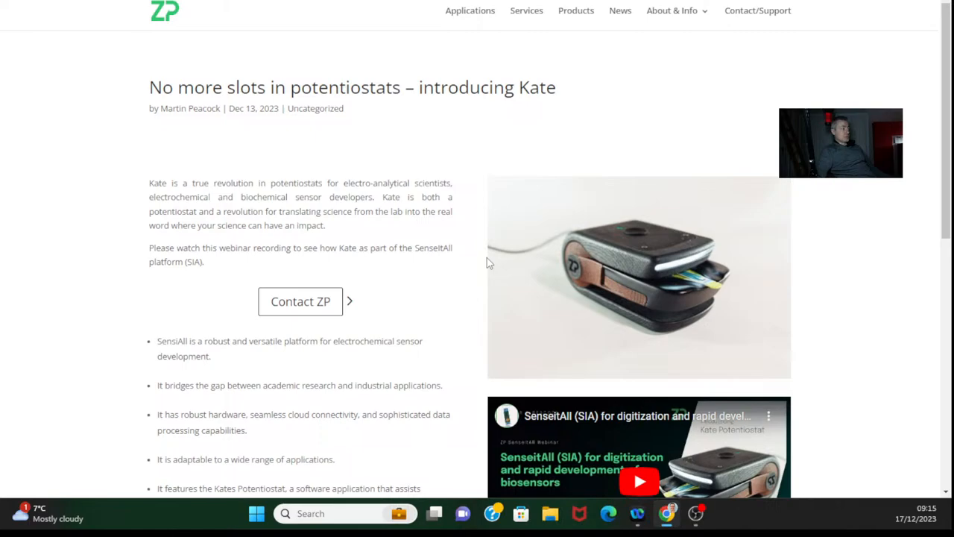
pyautogui.moveTo(582, 290)
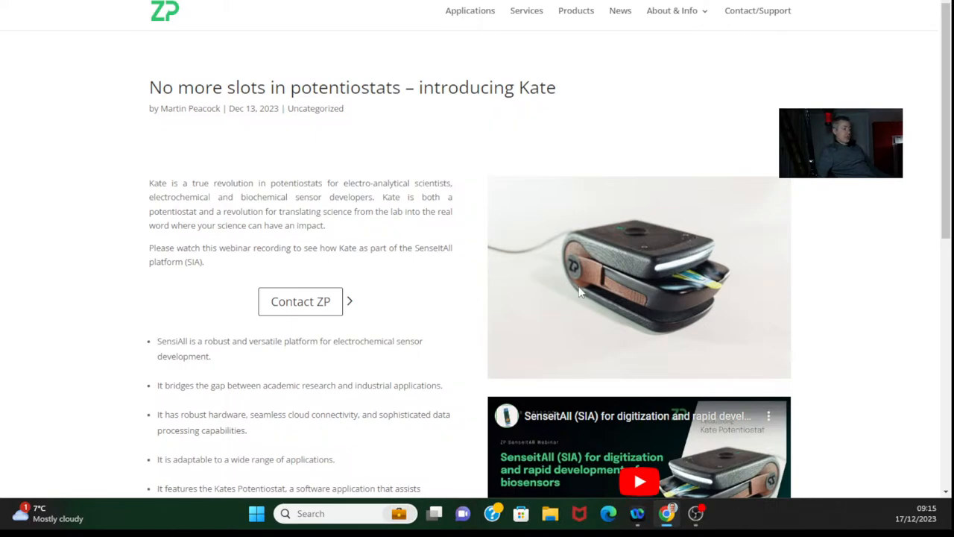
pyautogui.scroll(-3)
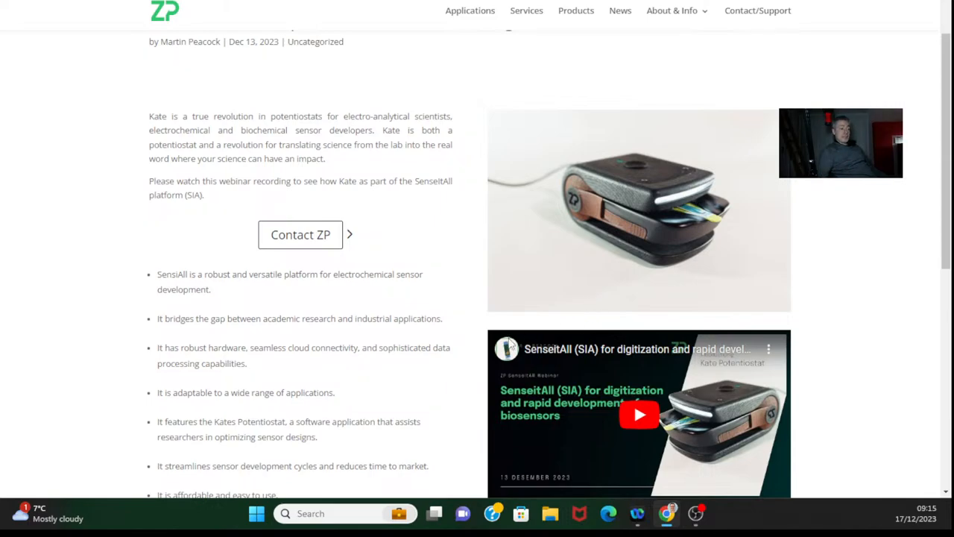
pyautogui.moveTo(4, 123)
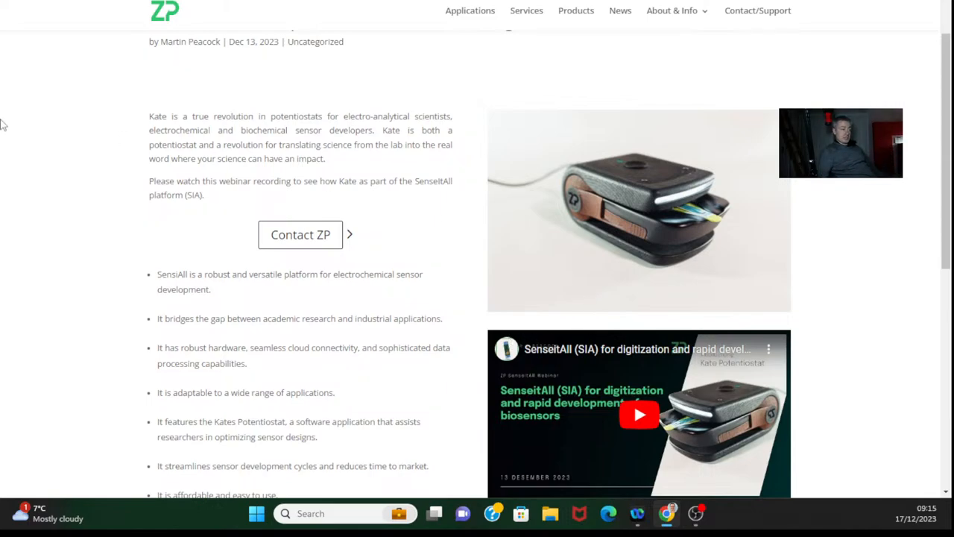
pyautogui.moveTo(48, 9)
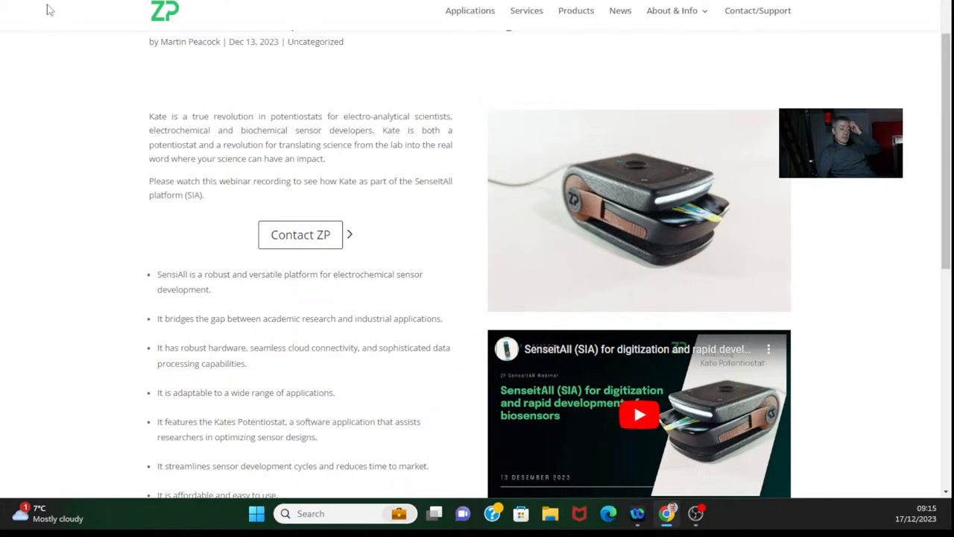
# Step: Return to the News blog listing and scroll down to the Older Entries link
pyautogui.click(620, 10)
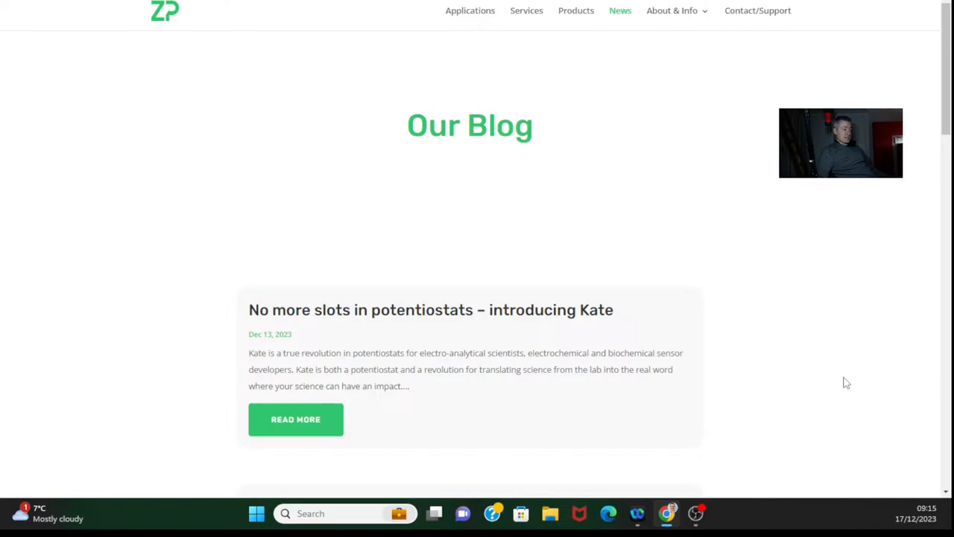
pyautogui.scroll(-3)
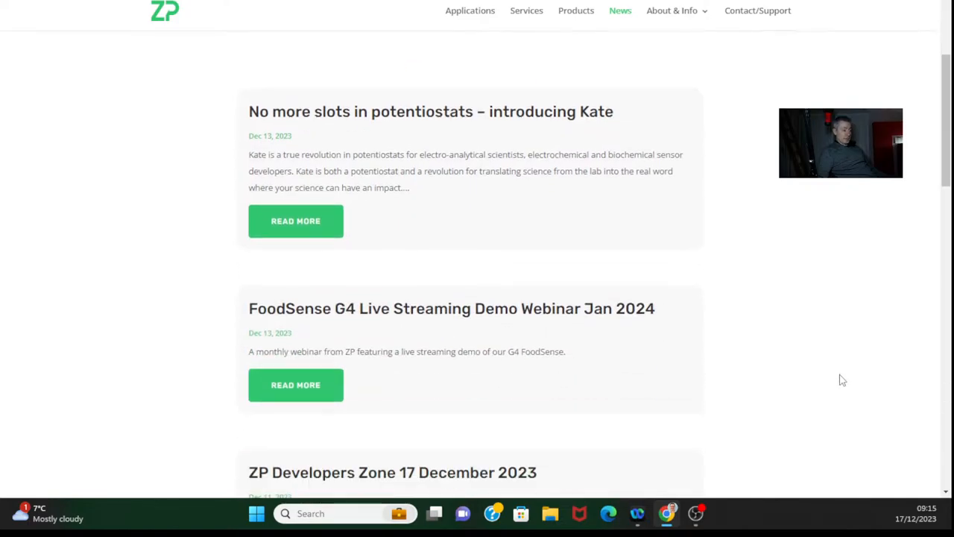
pyautogui.scroll(-3)
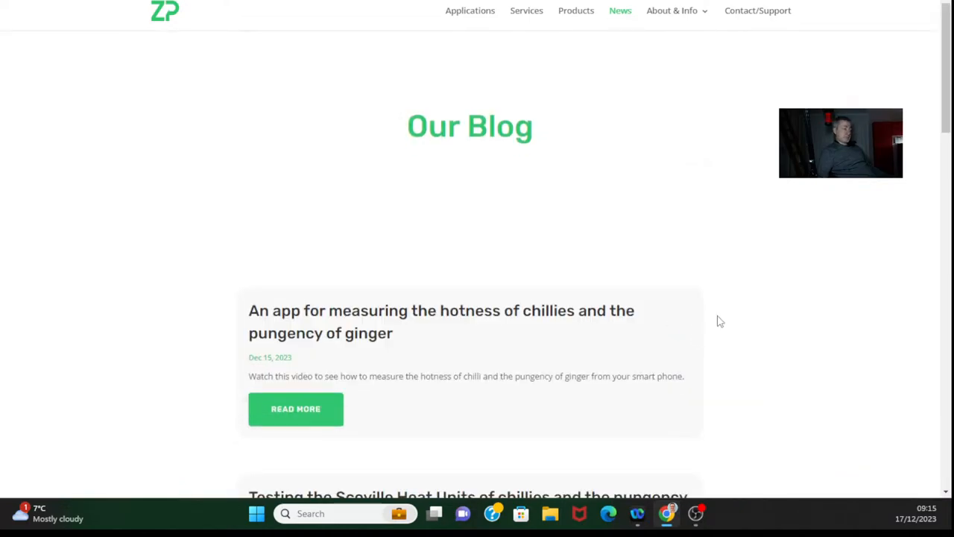
pyautogui.moveTo(520, 299)
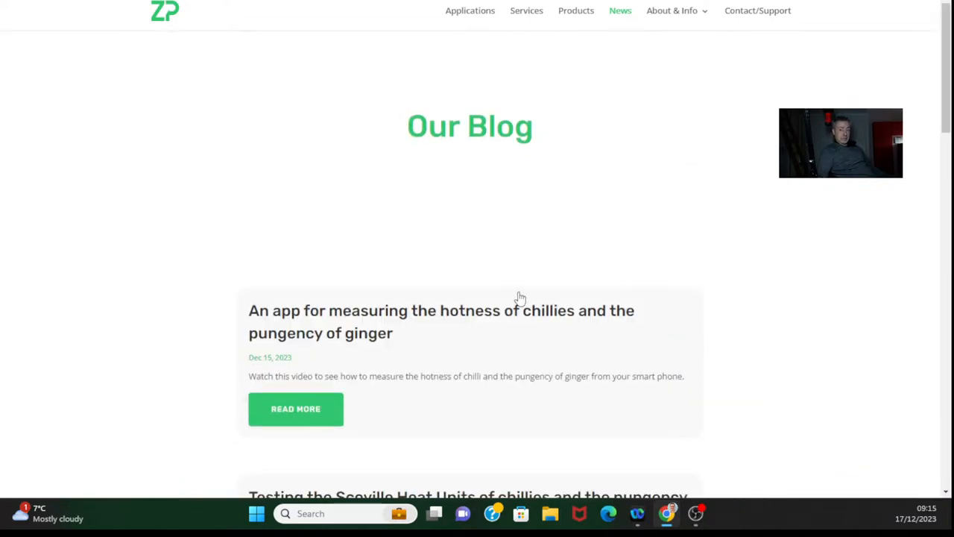
pyautogui.scroll(-3)
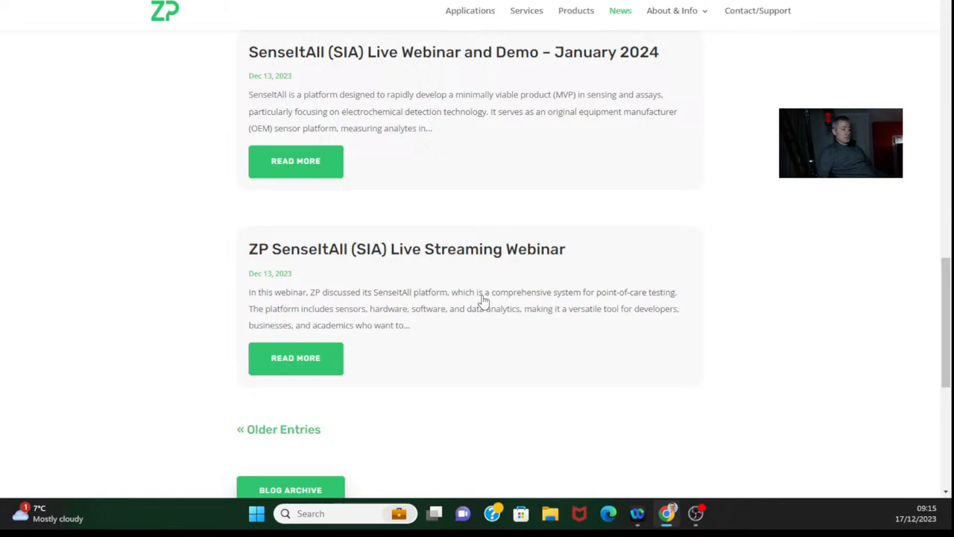
pyautogui.scroll(-3)
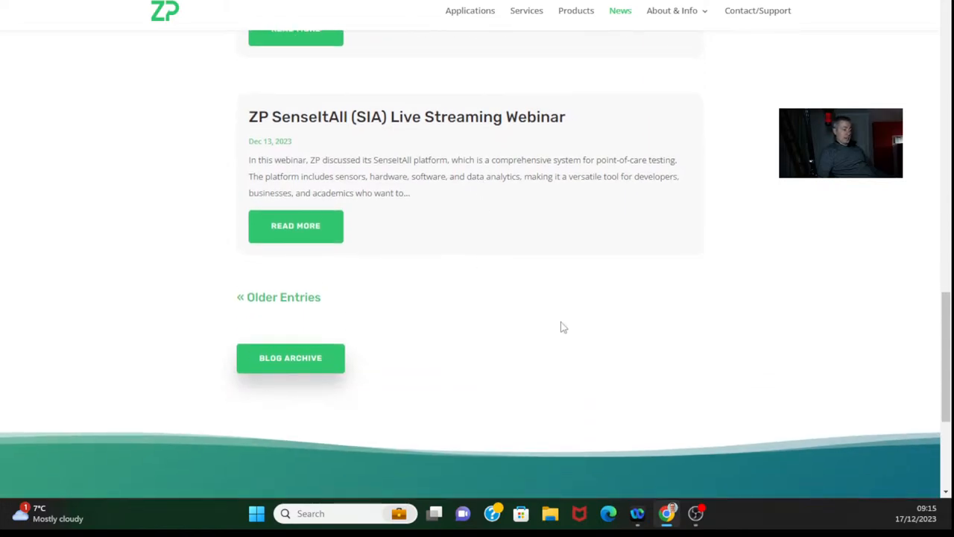
pyautogui.moveTo(346, 260)
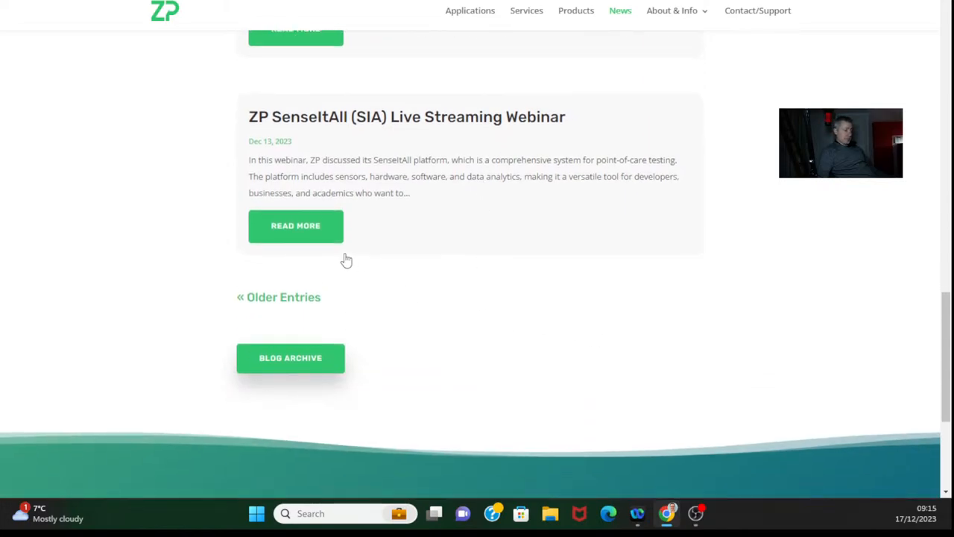
# Step: Read the ZP SenseItAll (SIA) Live Streaming Webinar post and play its embedded video muted
pyautogui.click(296, 225)
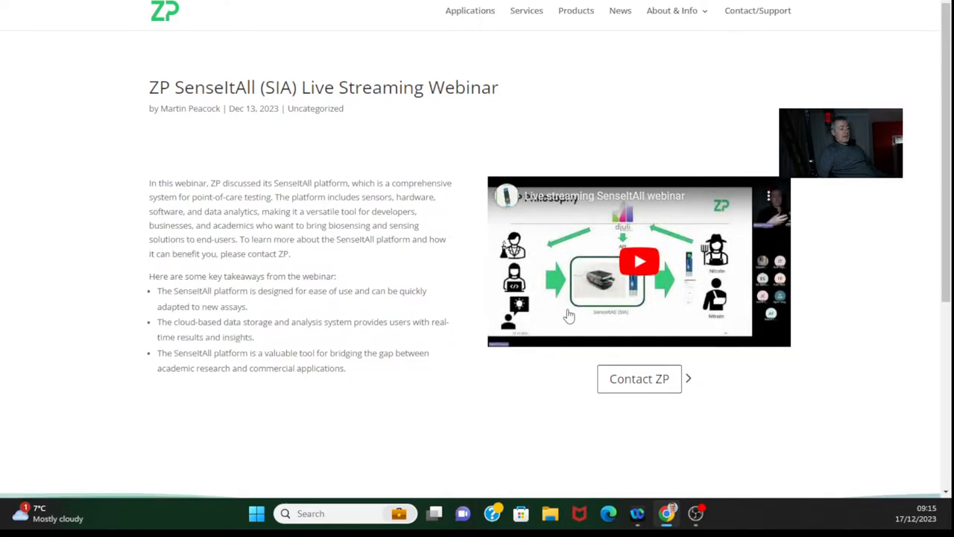
pyautogui.click(639, 261)
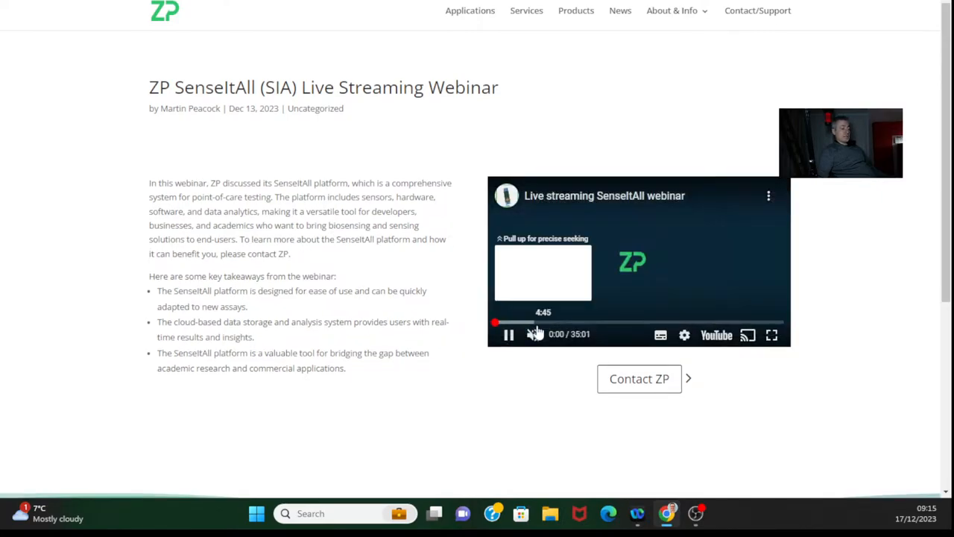
pyautogui.click(533, 334)
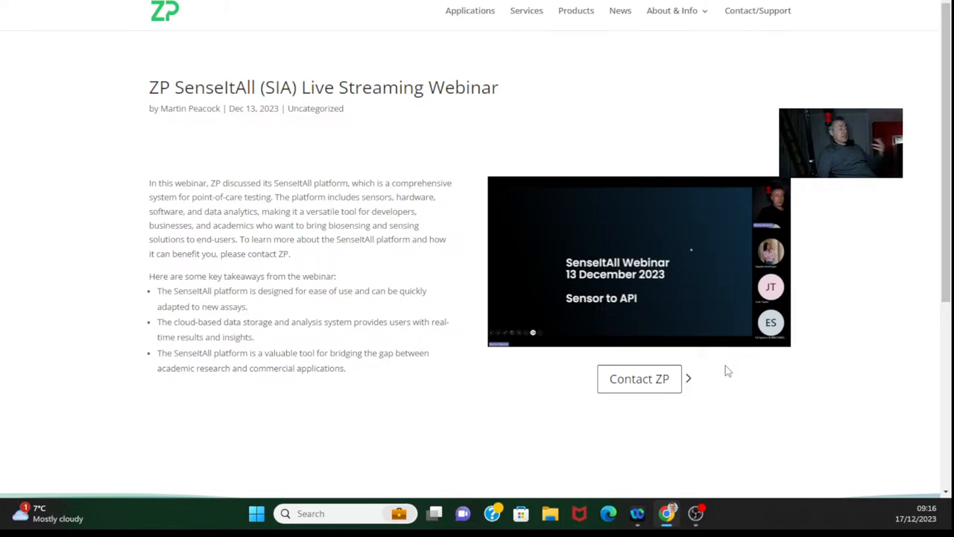
pyautogui.scroll(-3)
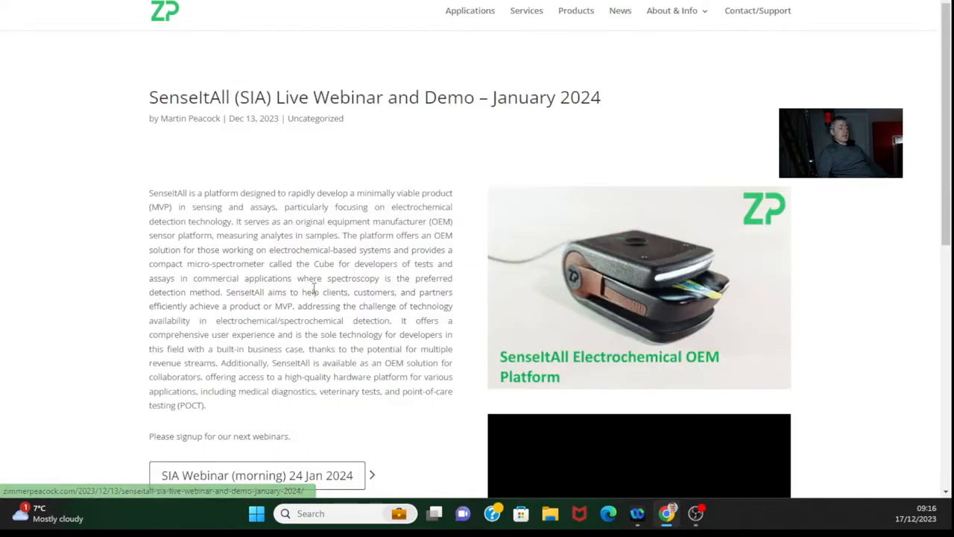
# Step: Scroll down the News listing past the SenseItAll January 2024 webinar posts
pyautogui.scroll(-3)
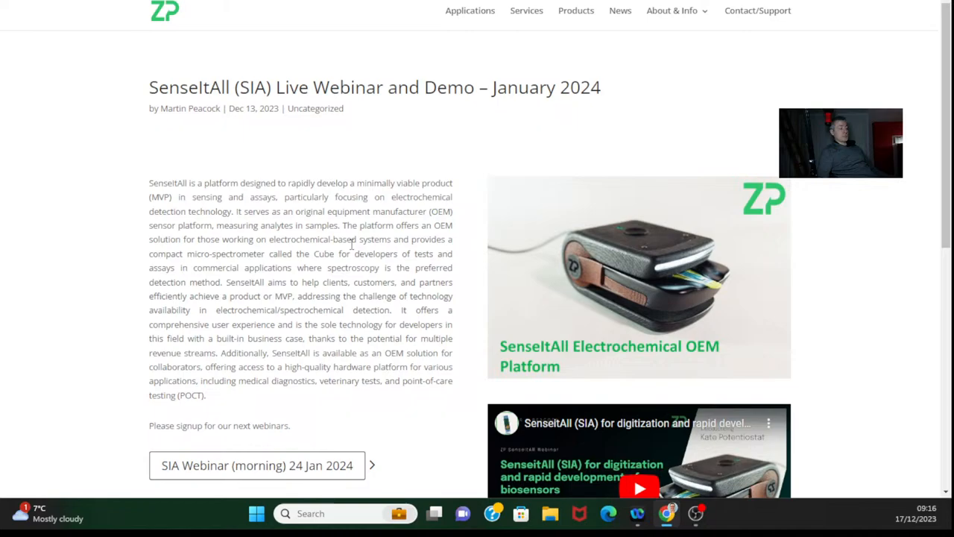
pyautogui.scroll(-3)
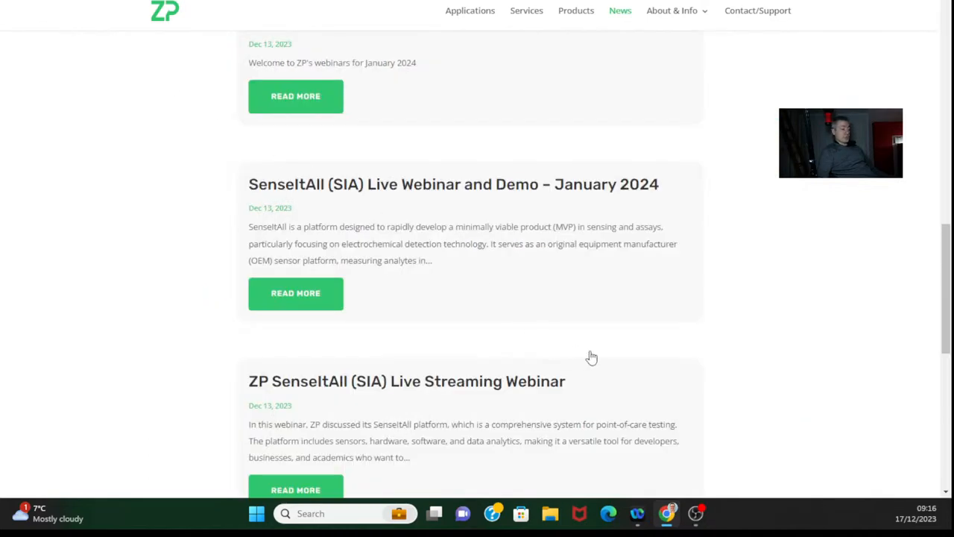
pyautogui.moveTo(715, 394)
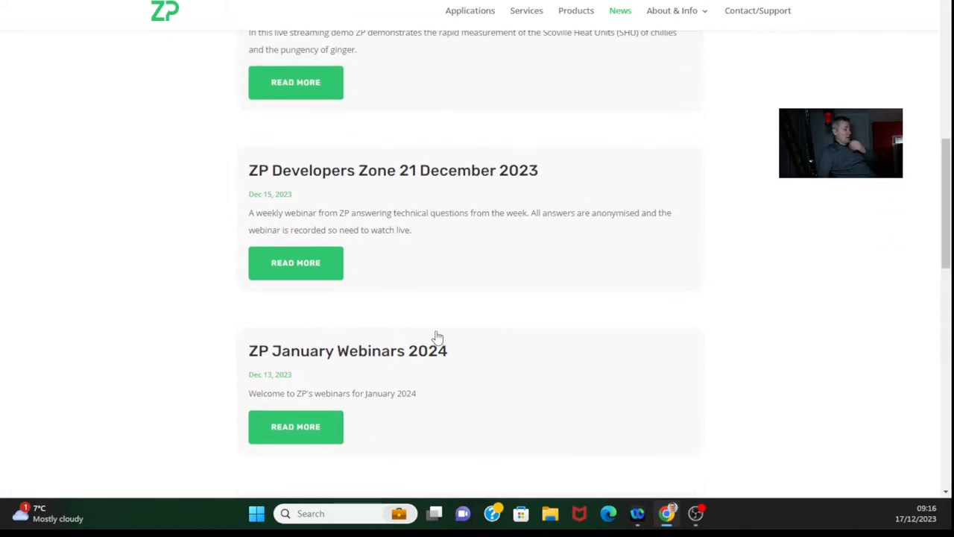
pyautogui.scroll(3)
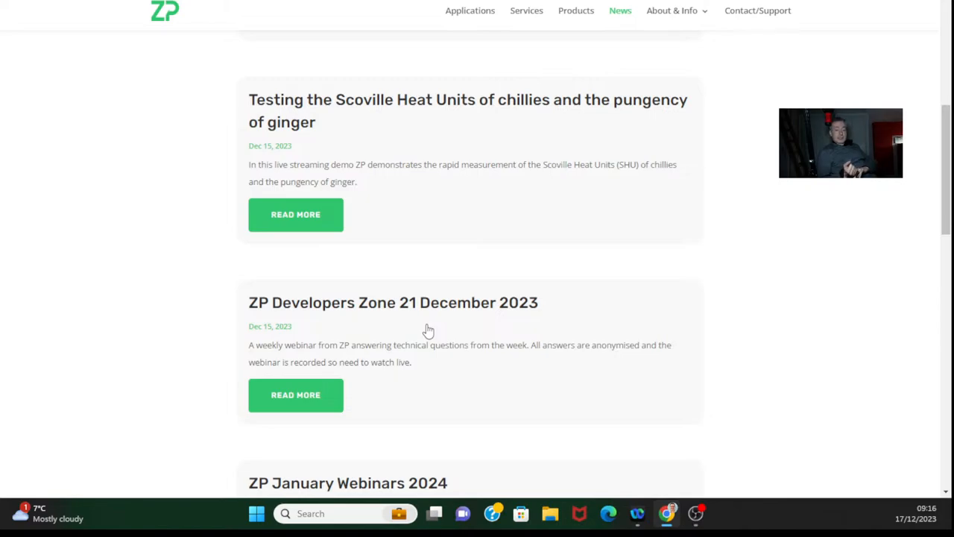
pyautogui.moveTo(601, 333)
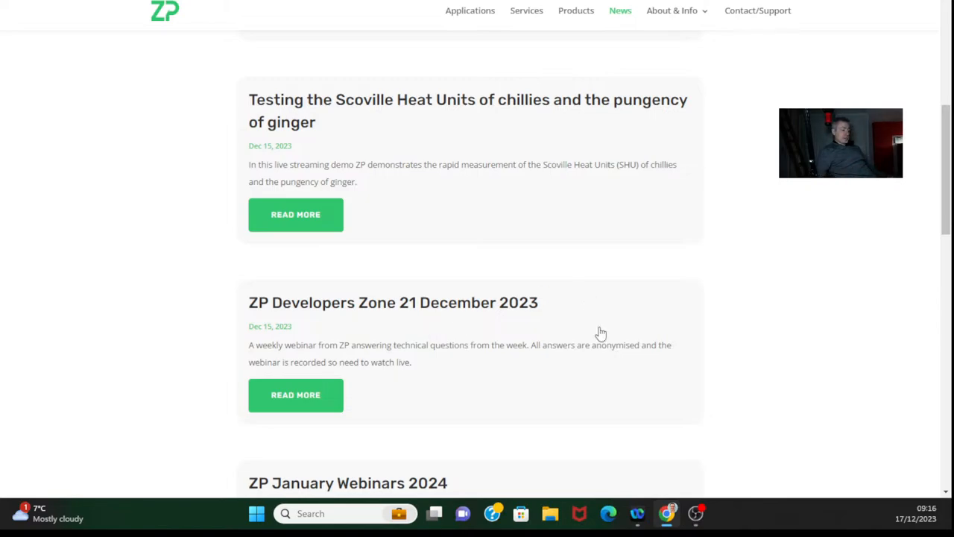
pyautogui.moveTo(651, 382)
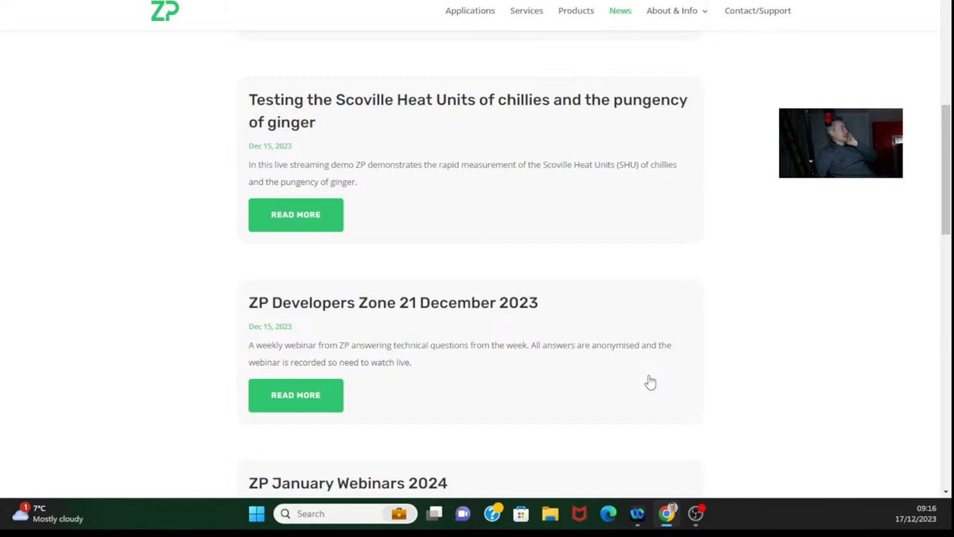
pyautogui.moveTo(730, 399)
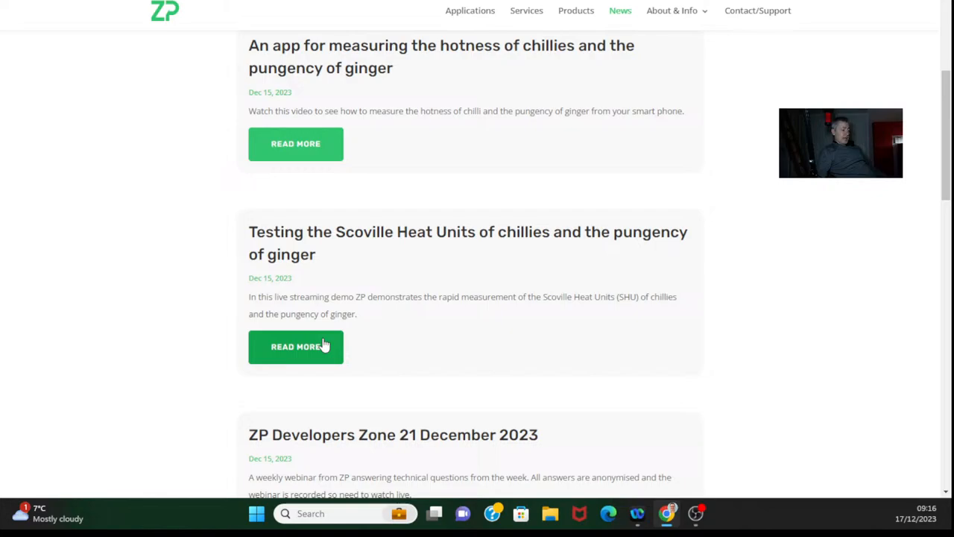
pyautogui.click(296, 346)
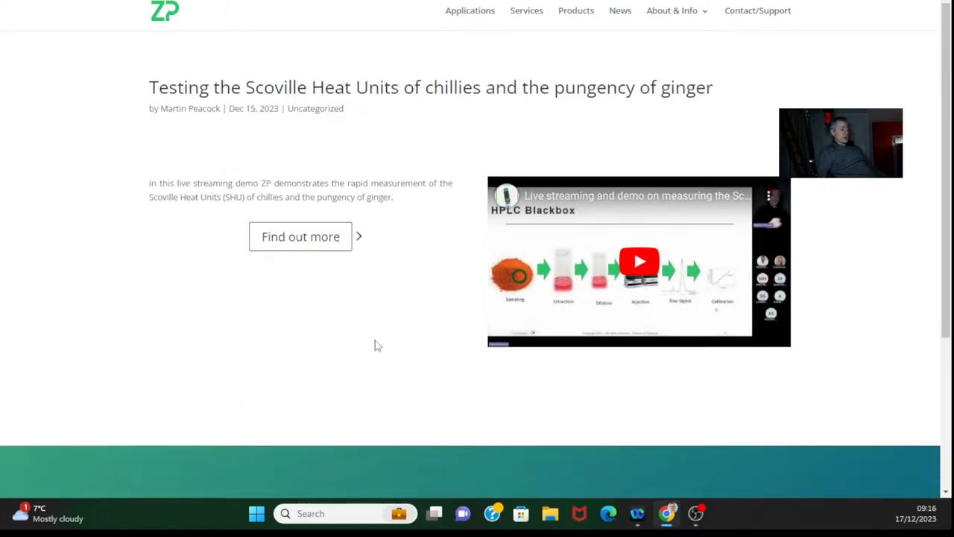
pyautogui.moveTo(482, 259)
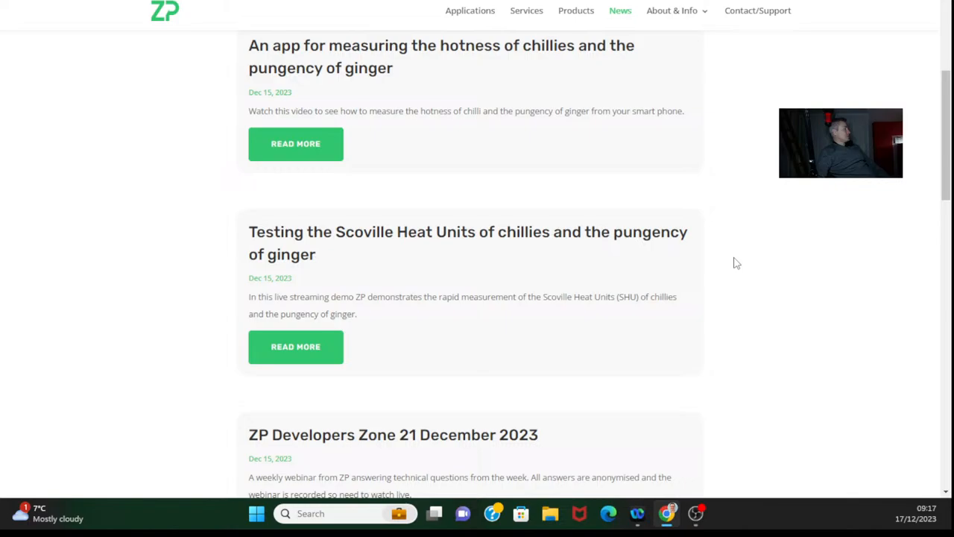
pyautogui.scroll(3)
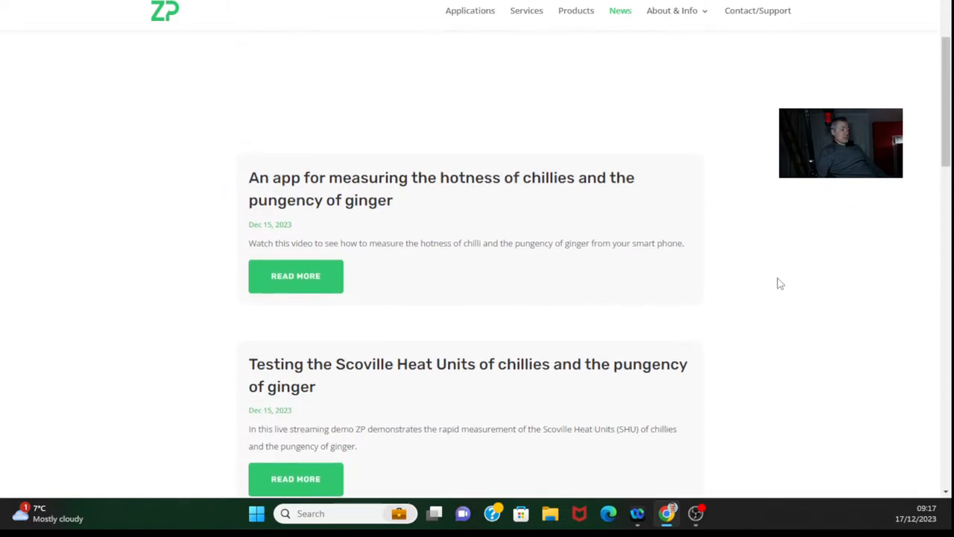
pyautogui.click(295, 276)
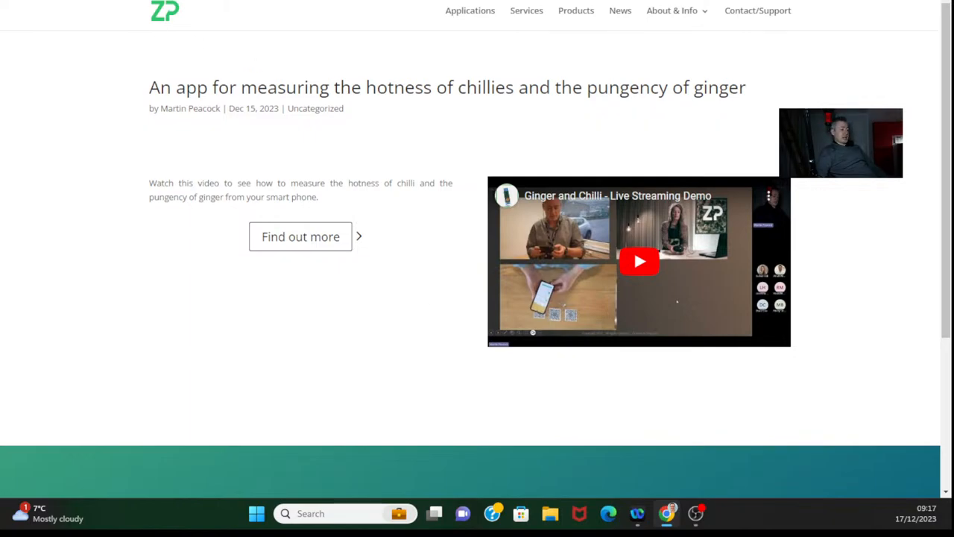
pyautogui.click(619, 10)
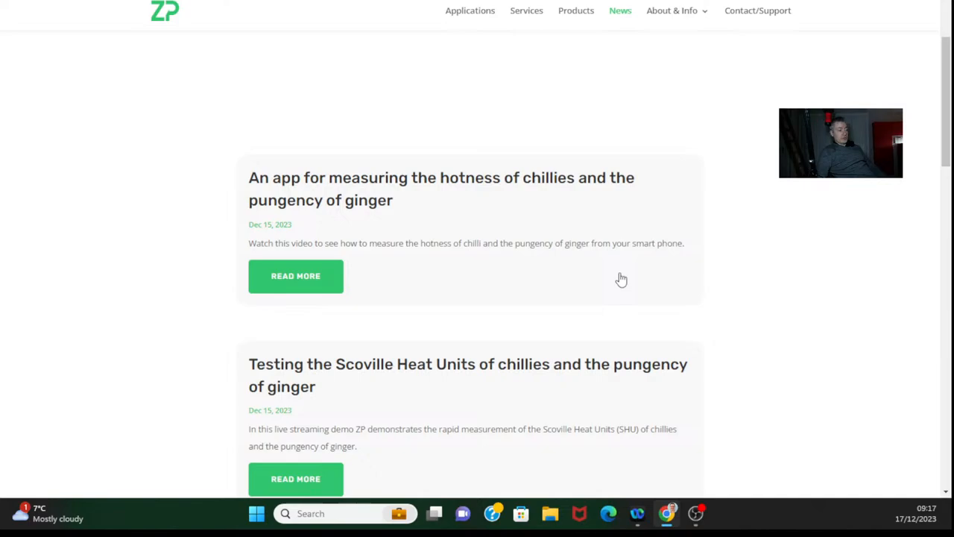
pyautogui.scroll(-3)
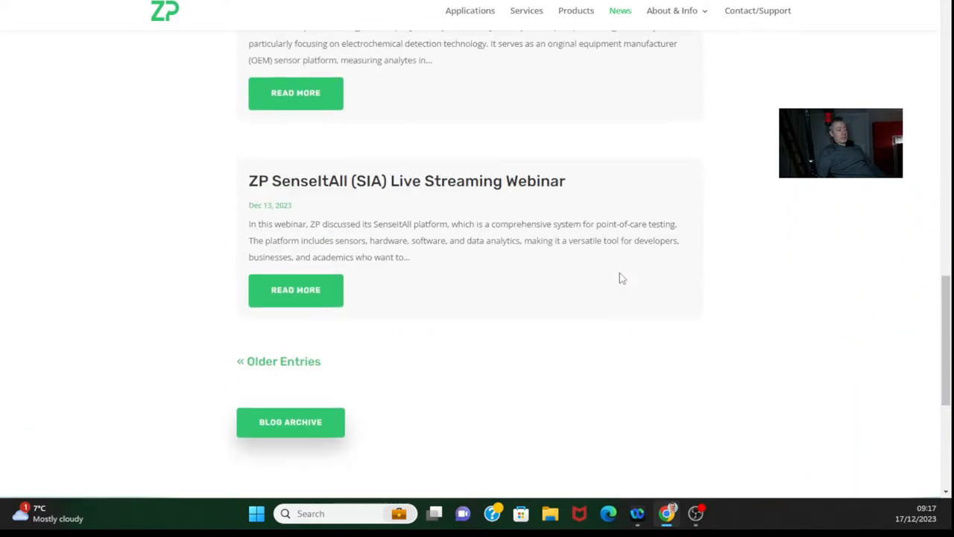